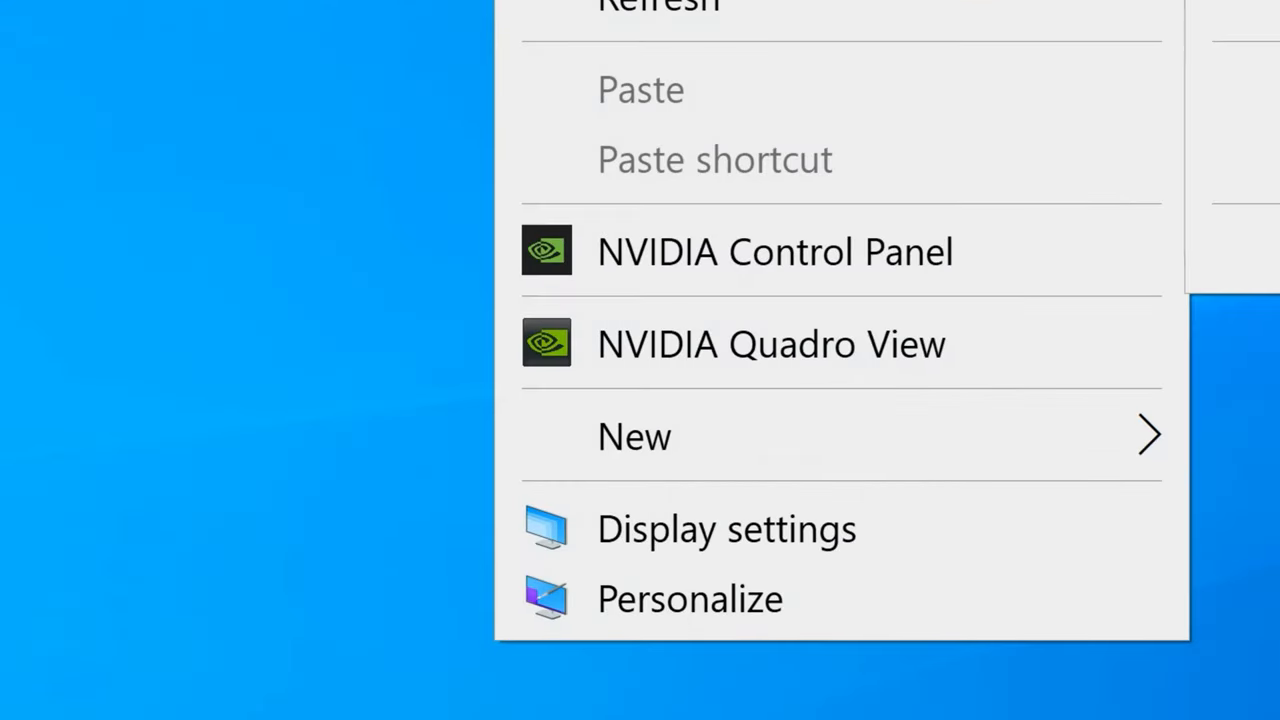
{"action": "mouse_move", "coordinate": [710, 180]}
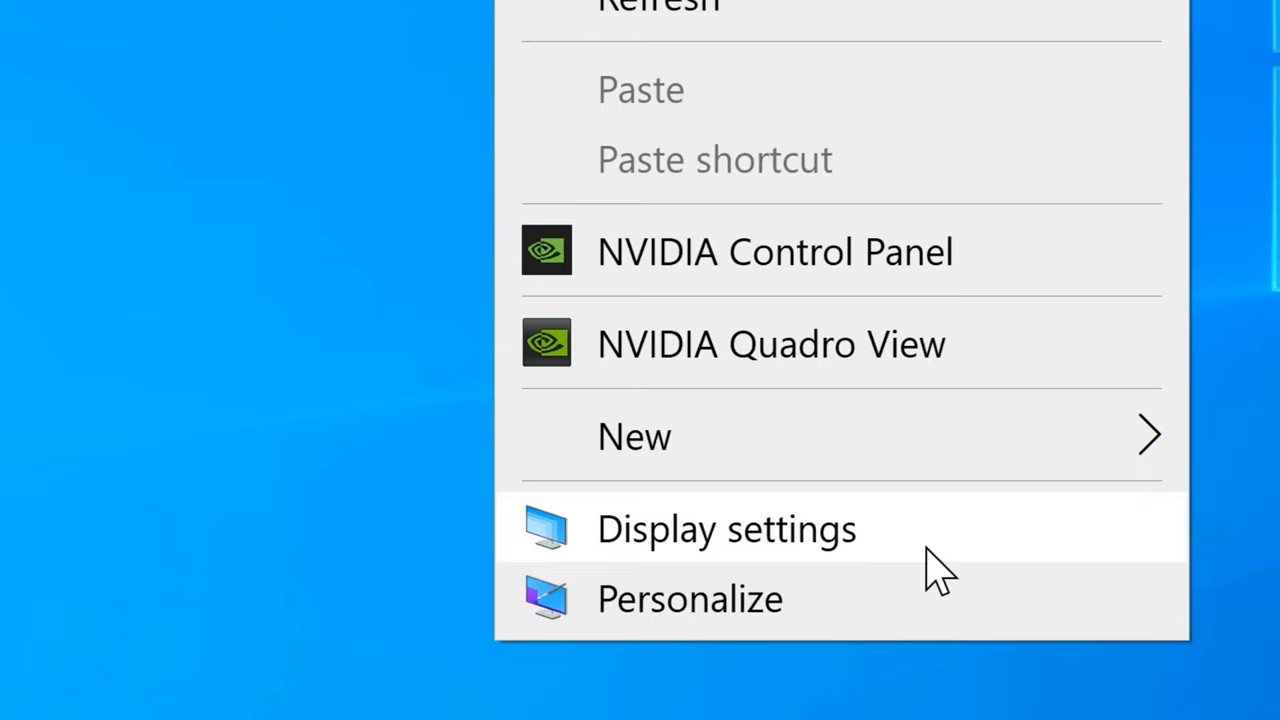
Reach the lower Display page showing the Advanced display settings link
{"action": "left_click", "coordinate": [726, 528]}
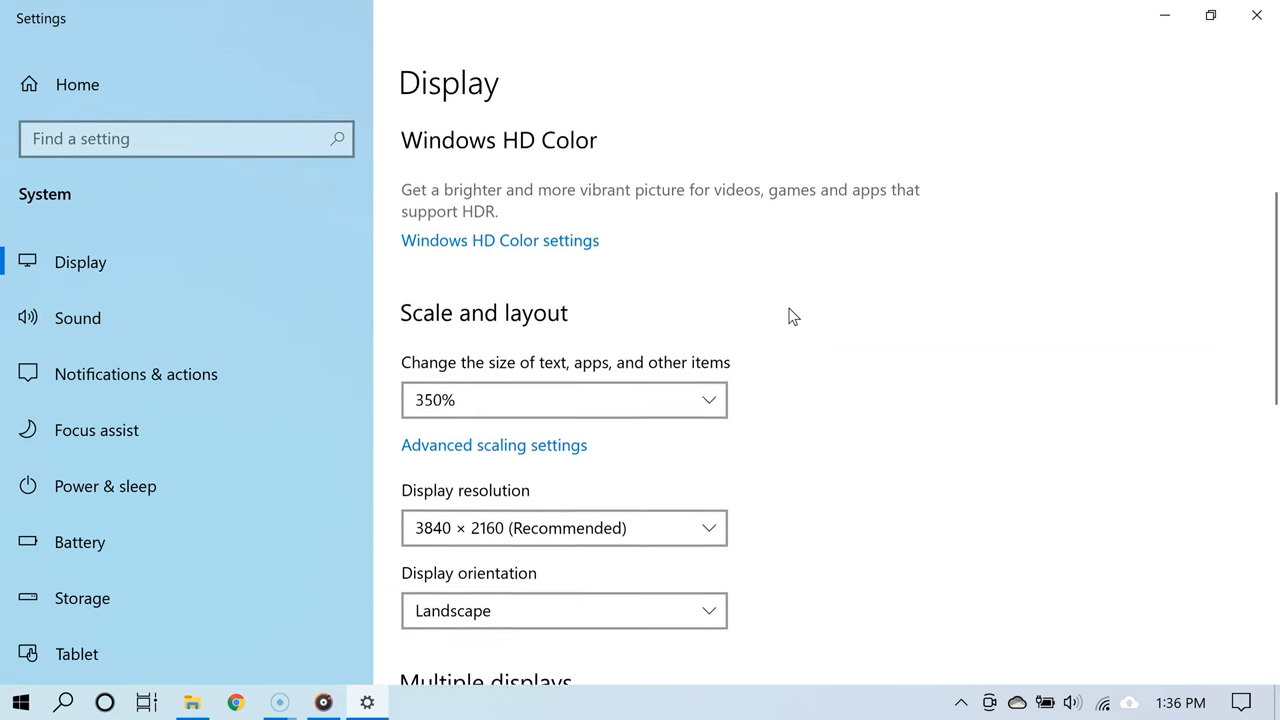
{"action": "scroll", "scroll_direction": "down", "scroll_amount": 3}
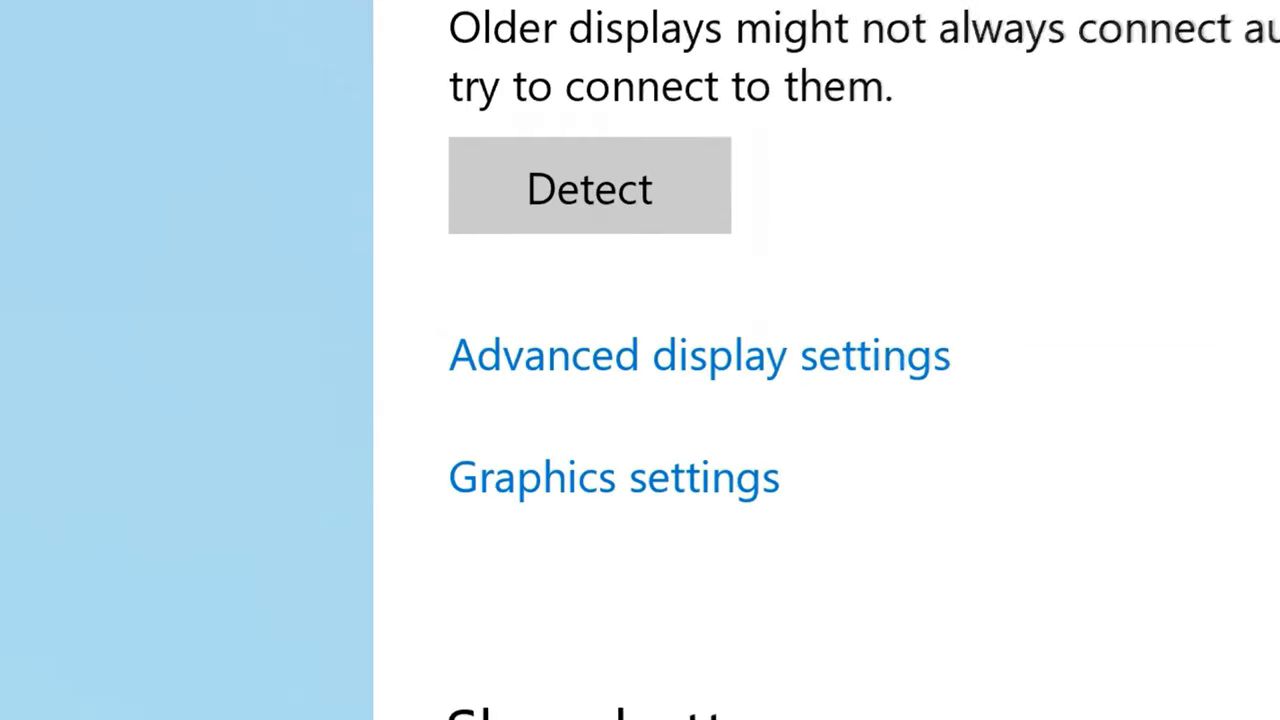
Reach the Refresh Rate section of Advanced display settings for Display 1 at 60.000 Hz
{"action": "left_click", "coordinate": [698, 356]}
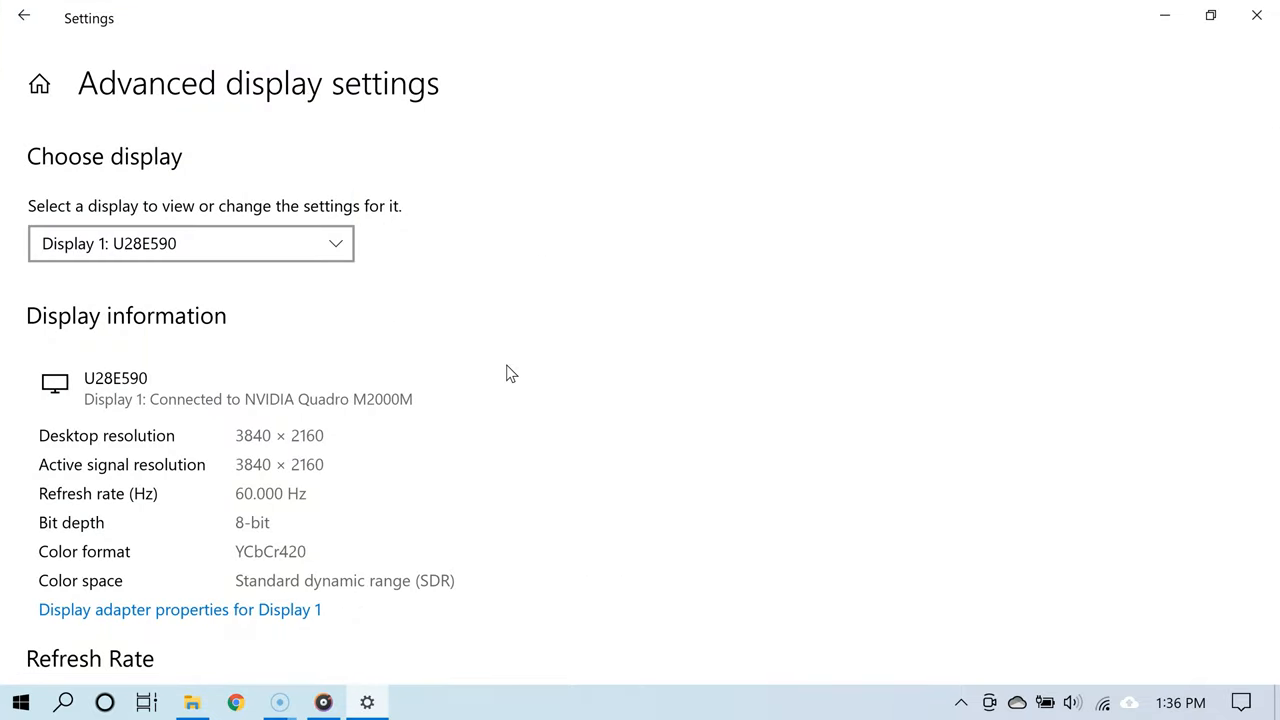
{"action": "scroll", "scroll_direction": "down", "scroll_amount": 3}
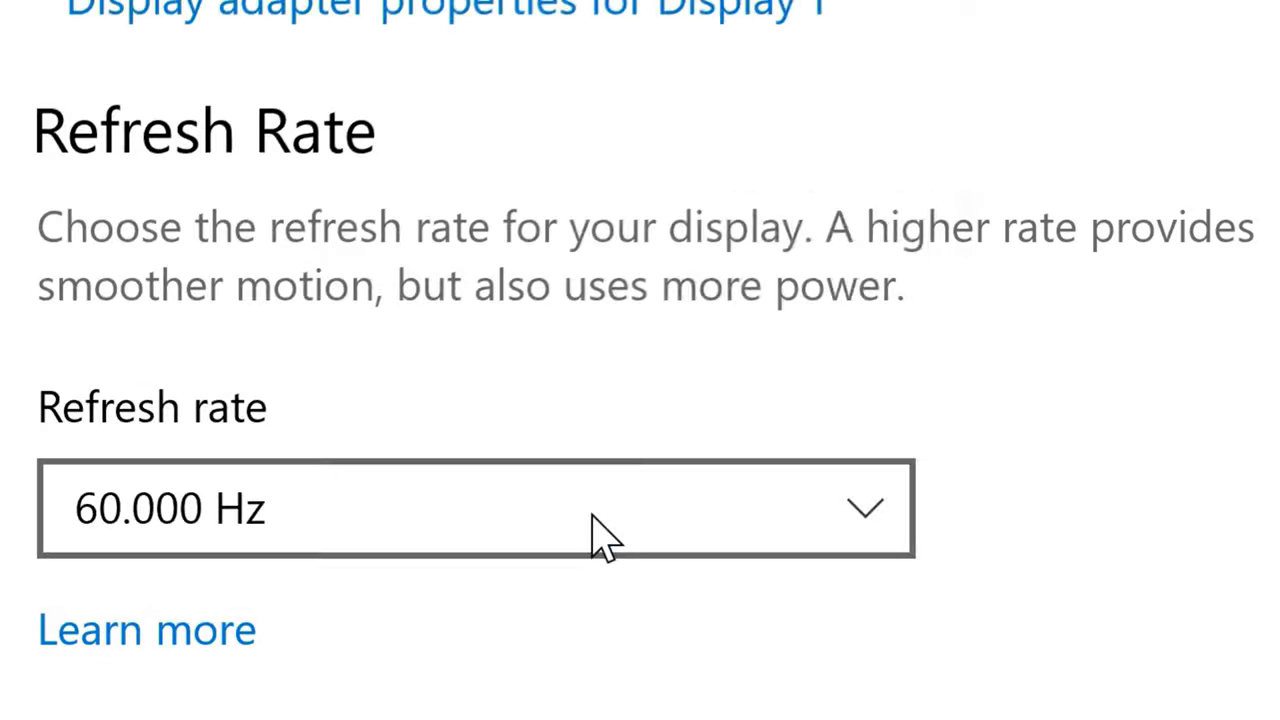
List the available refresh rates, with 60.000 Hz currently selected
{"action": "left_click", "coordinate": [476, 508]}
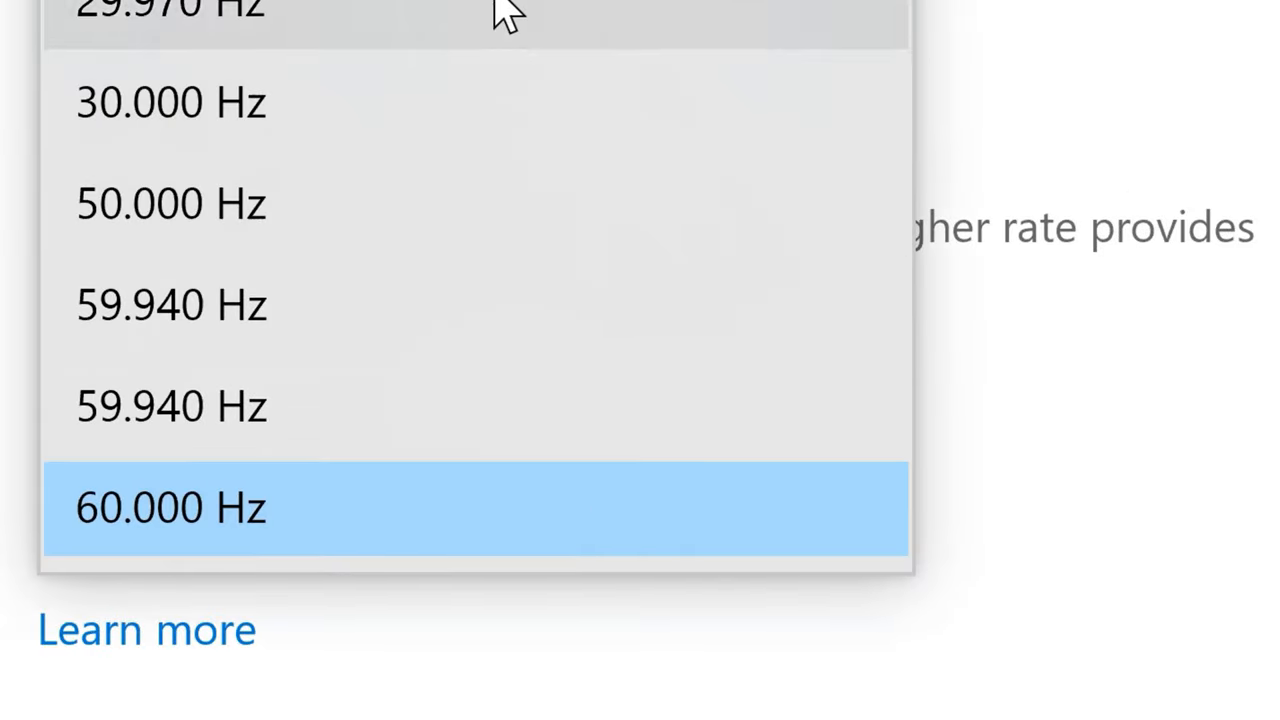
{"action": "mouse_move", "coordinate": [296, 660]}
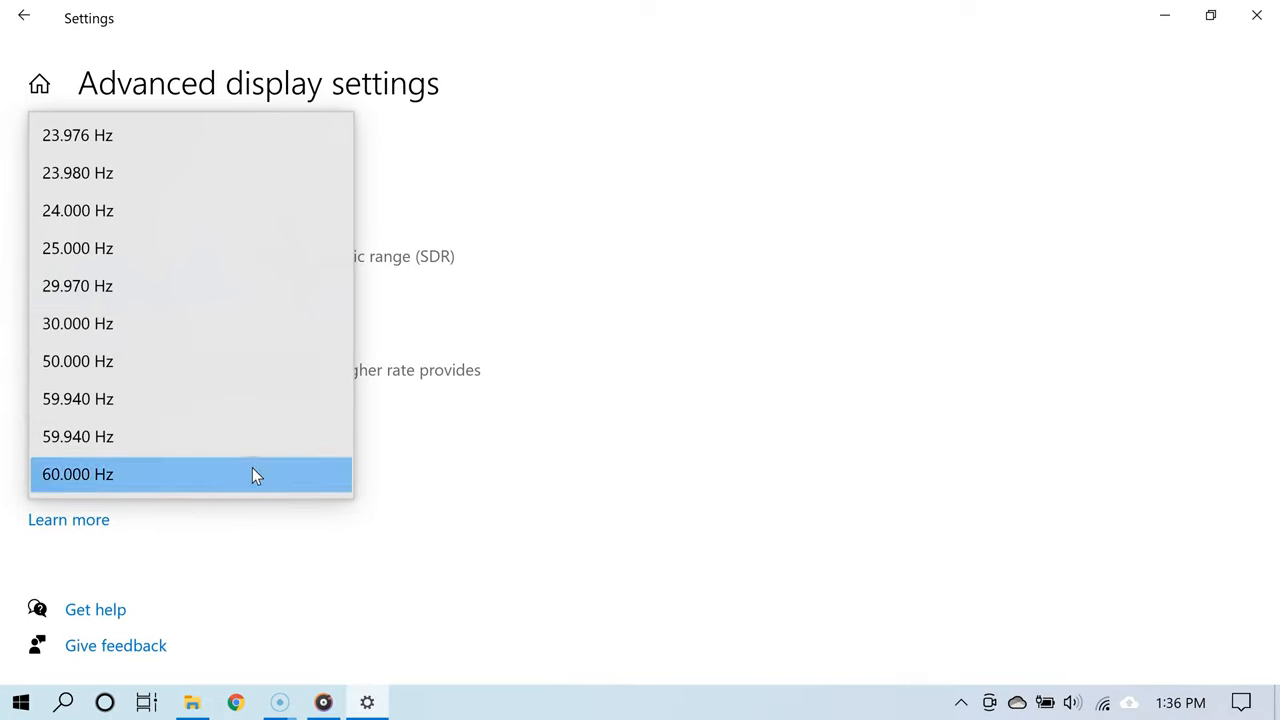
{"action": "mouse_move", "coordinate": [278, 444]}
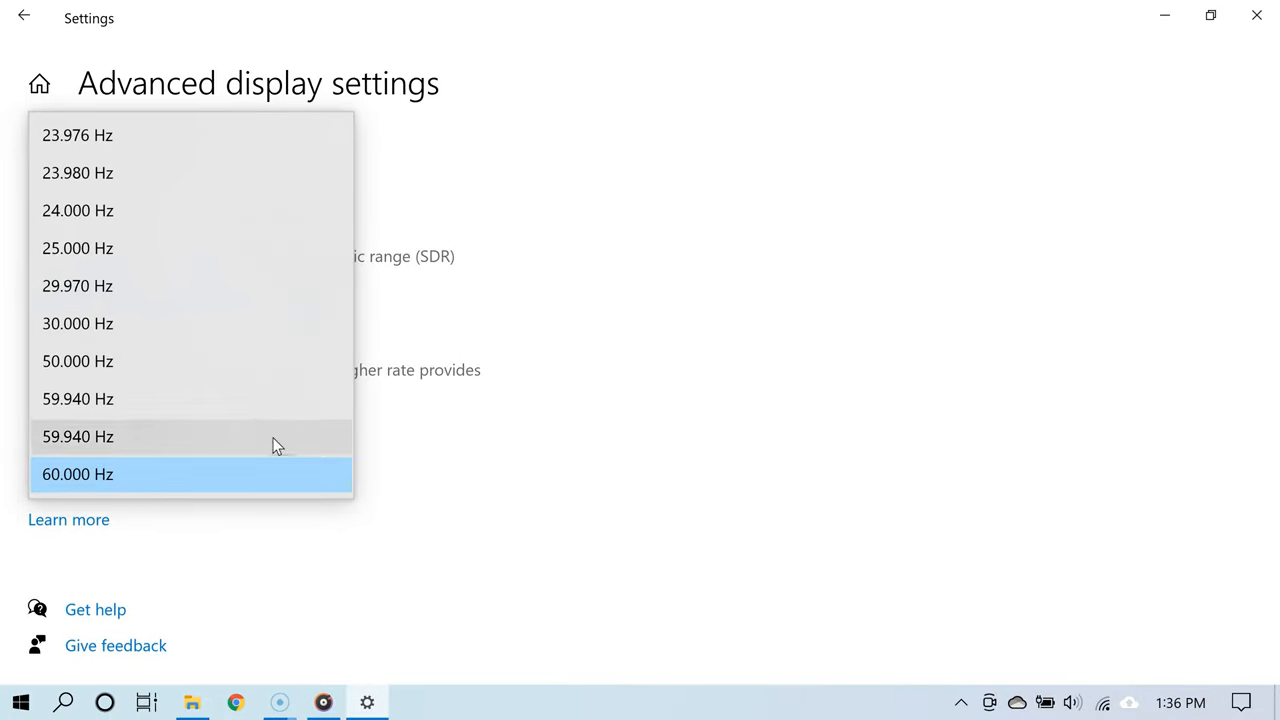